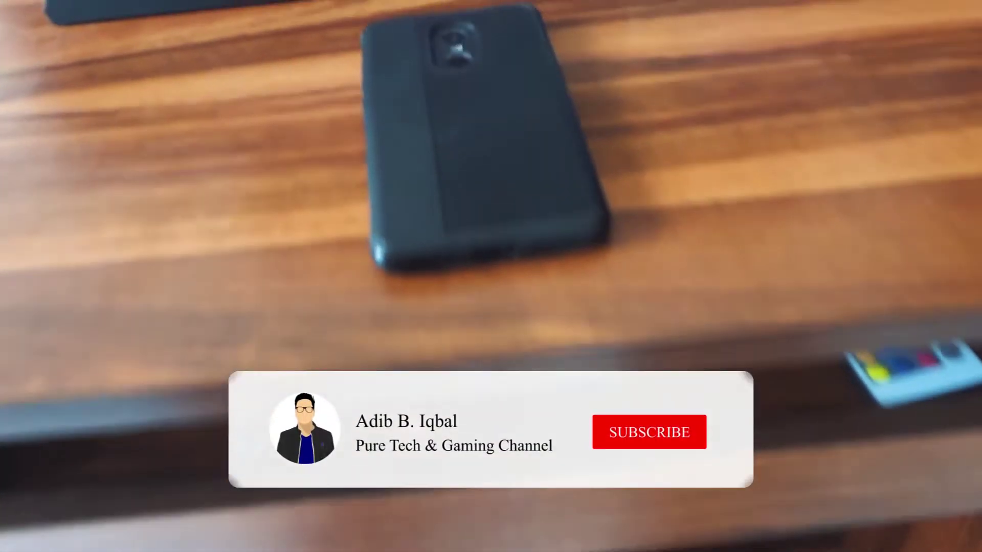
pyautogui.click(648, 432)
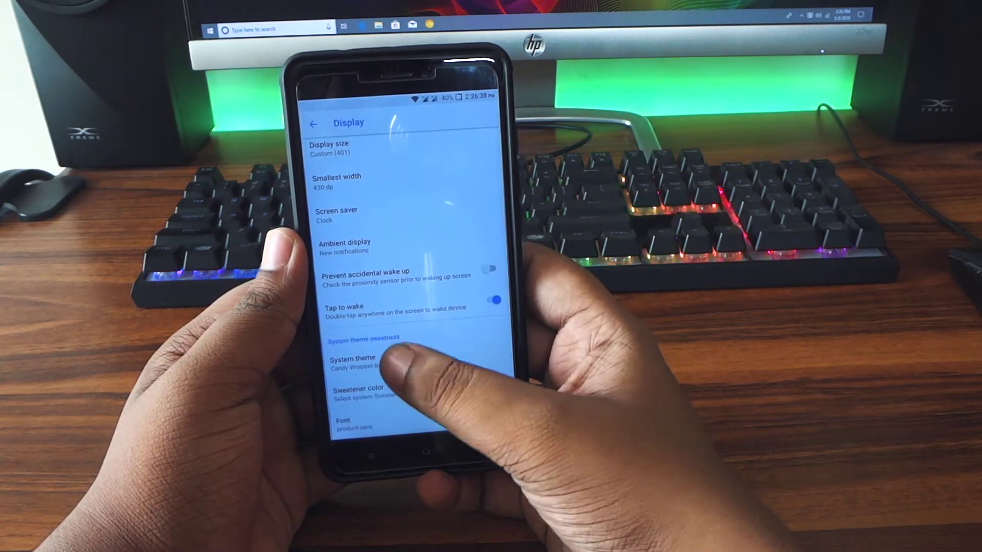
pyautogui.click(354, 359)
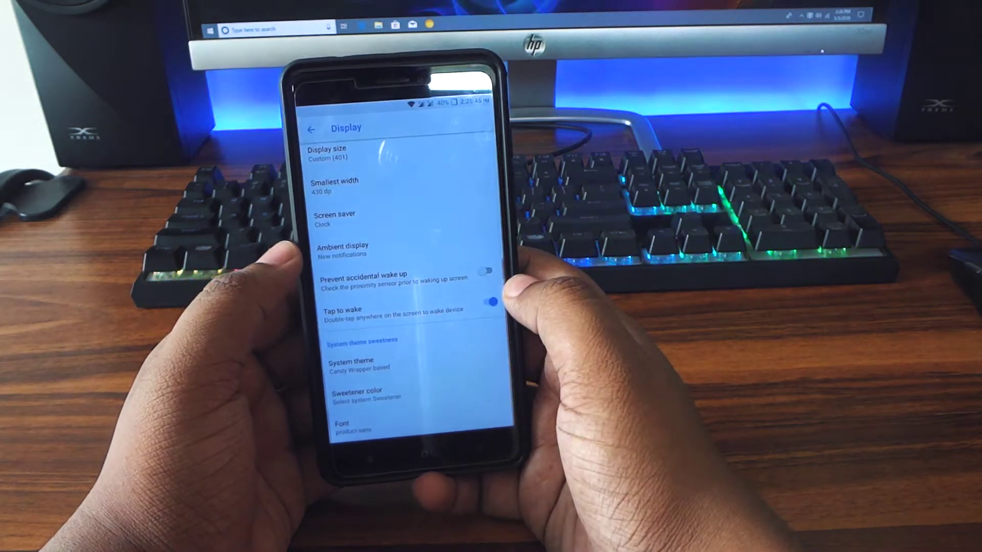
pyautogui.scroll(-3)
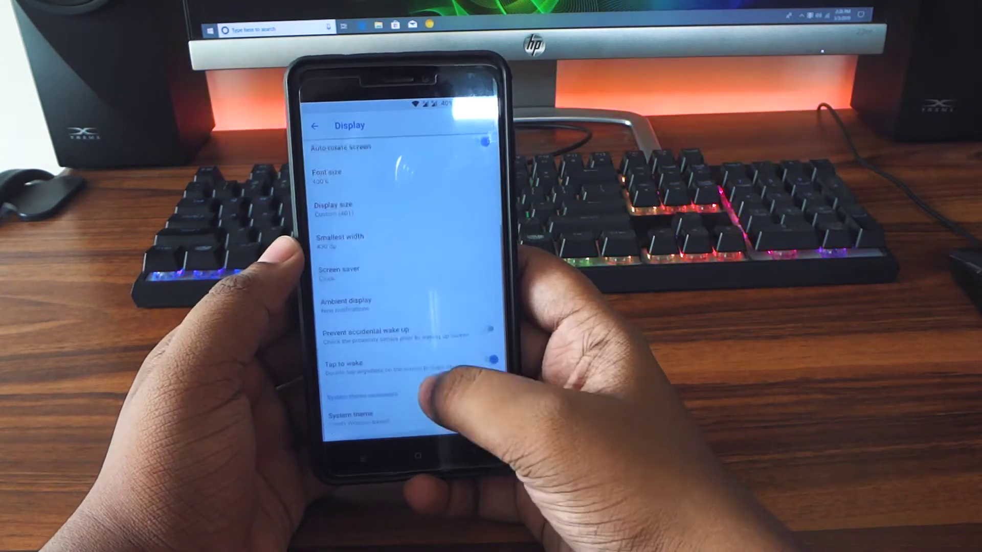